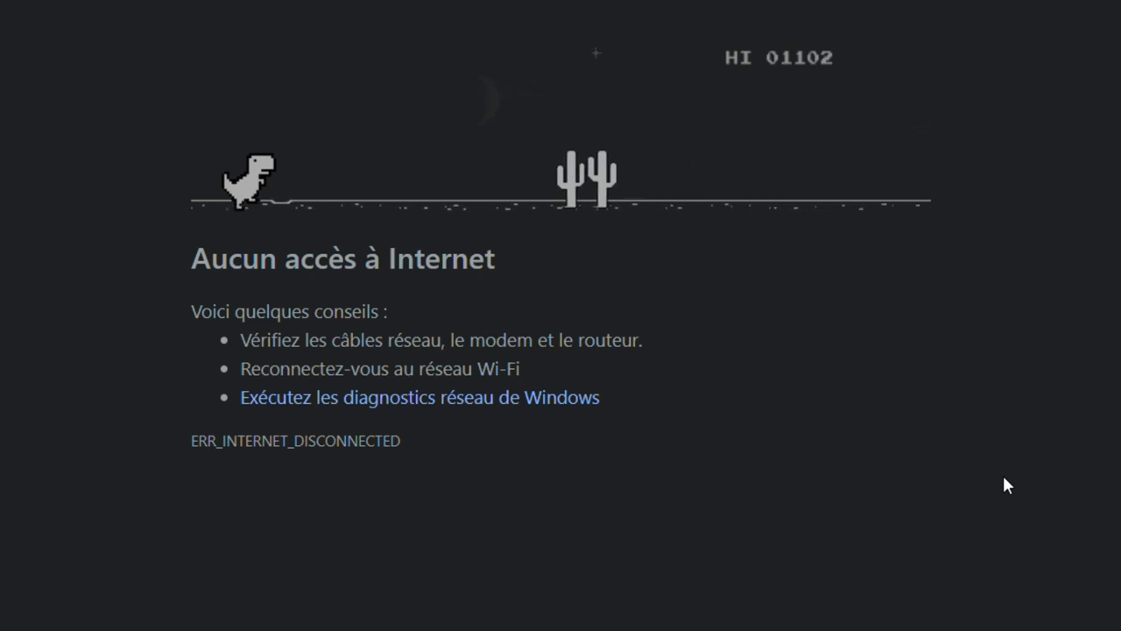
Jump the T-rex over successive cacti and a flying obstacle to keep the run alive
{"action": "key", "text": "space"}
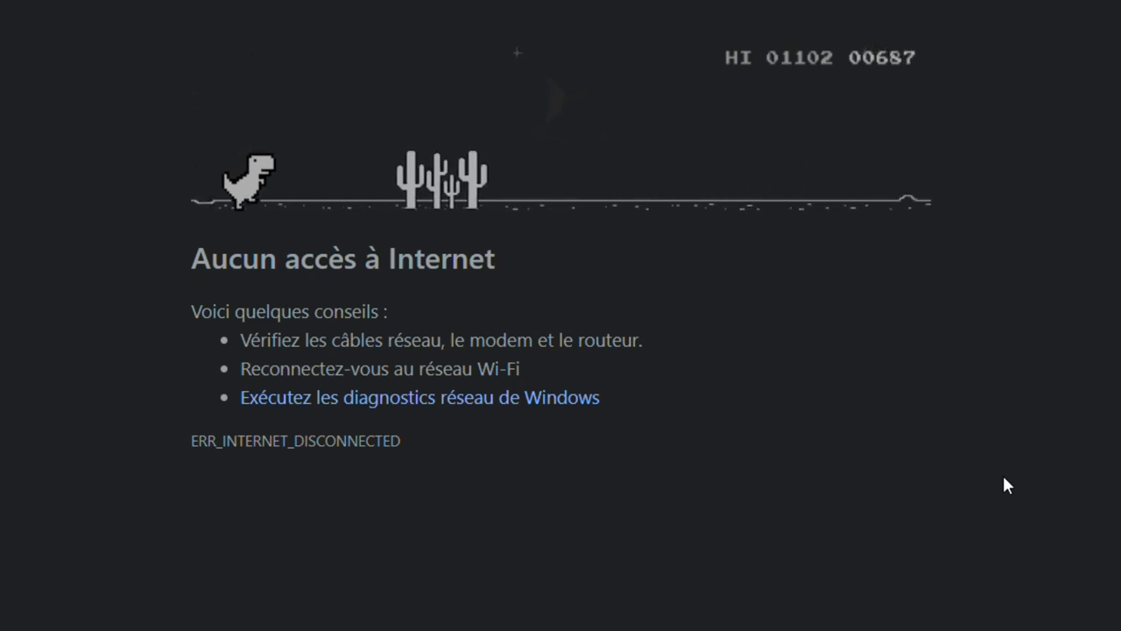
{"action": "key", "text": "Space"}
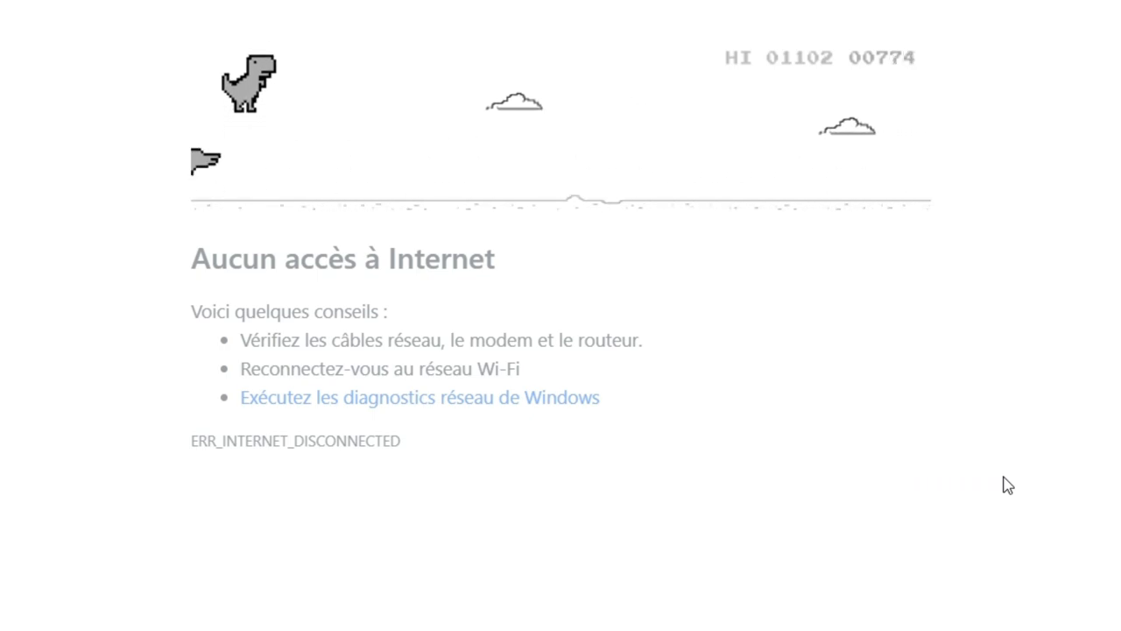
{"action": "key", "text": "space"}
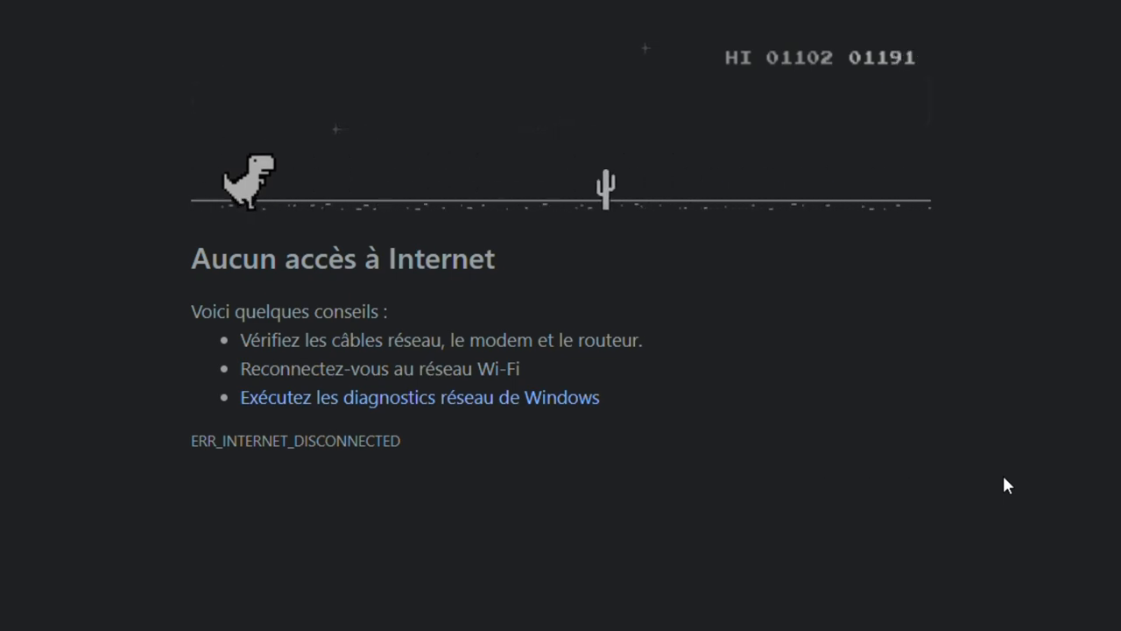
{"action": "key", "text": "space"}
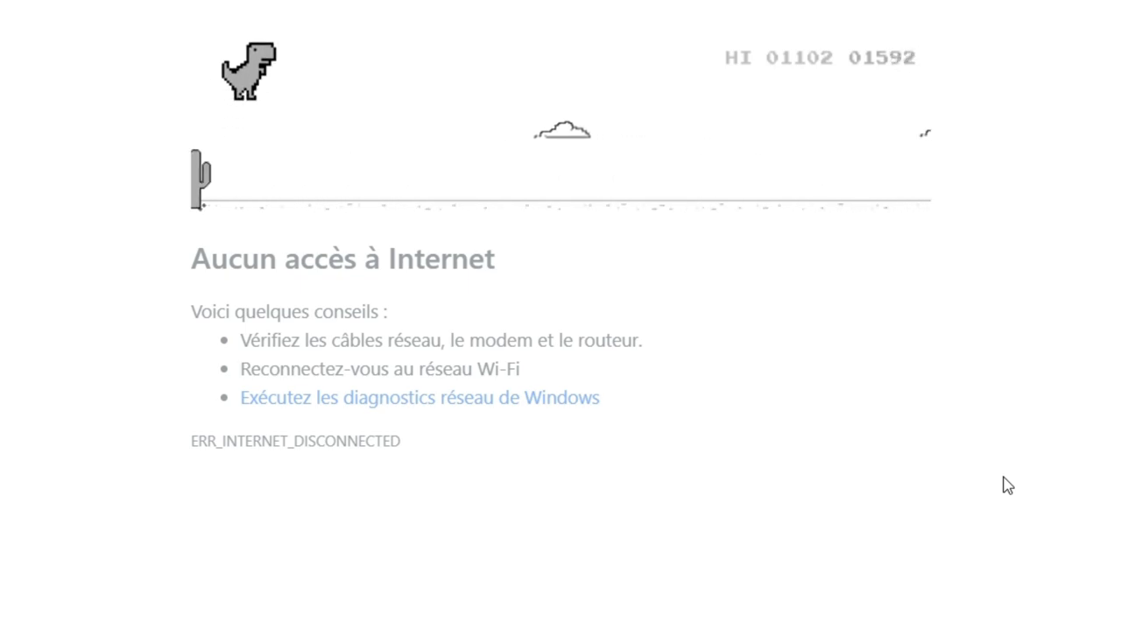
{"action": "key", "text": "Space"}
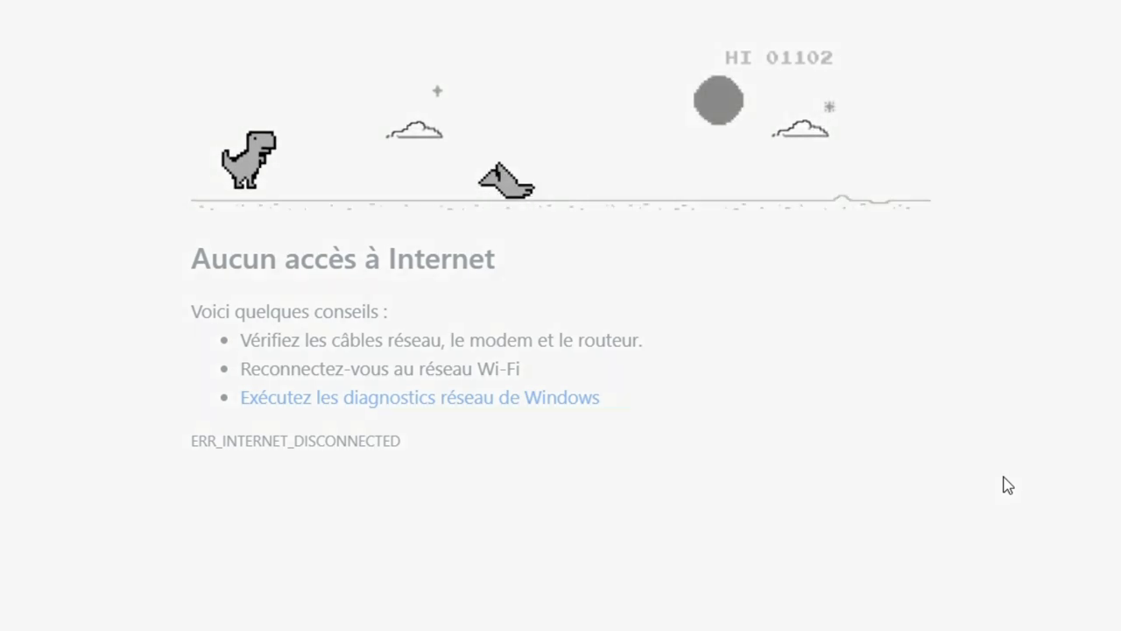